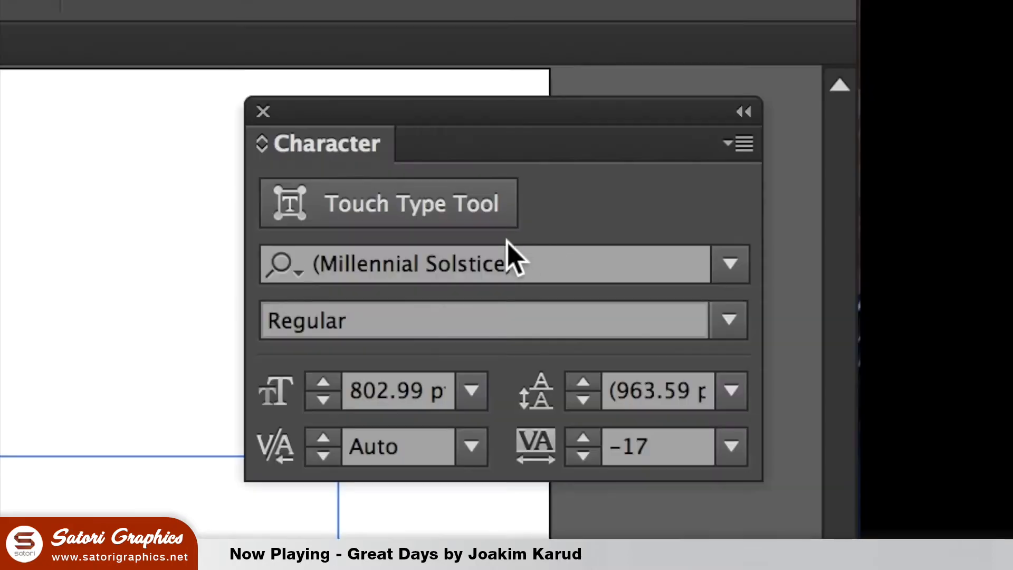
Reduce the tracking of the 'satori' lettering to -20 in the Character panel
left_click(580, 459)
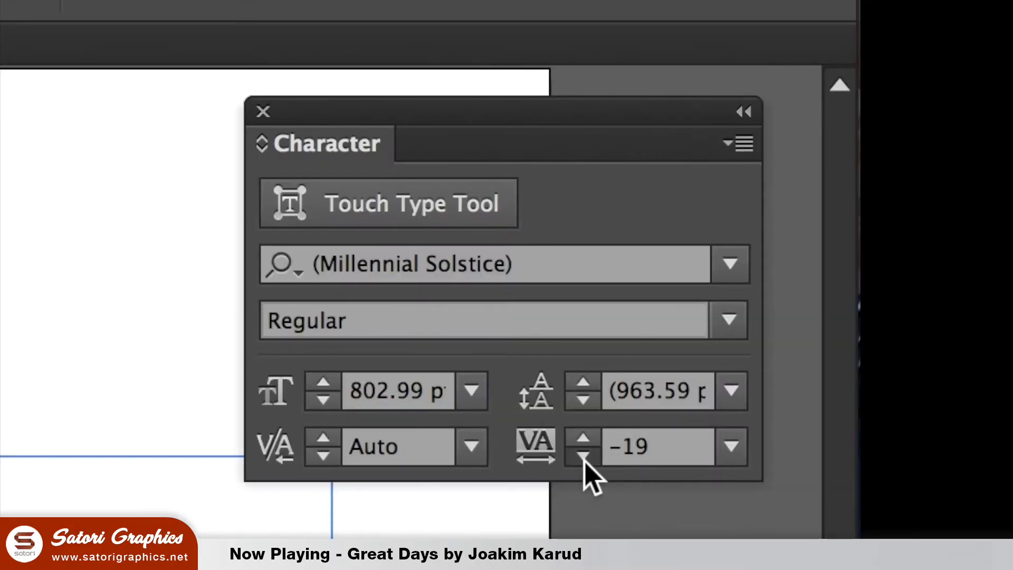
left_click(580, 459)
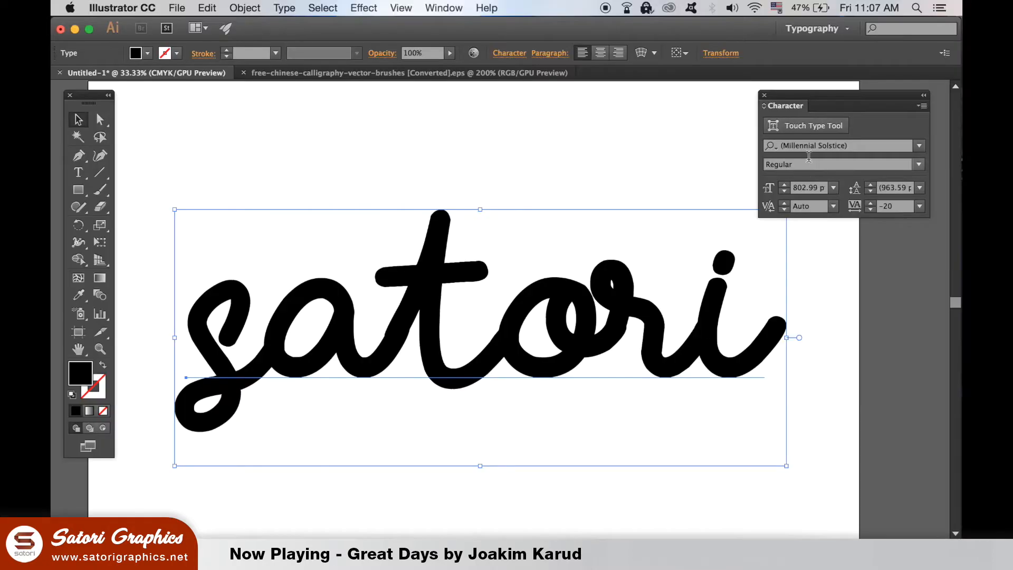
left_click(405, 73)
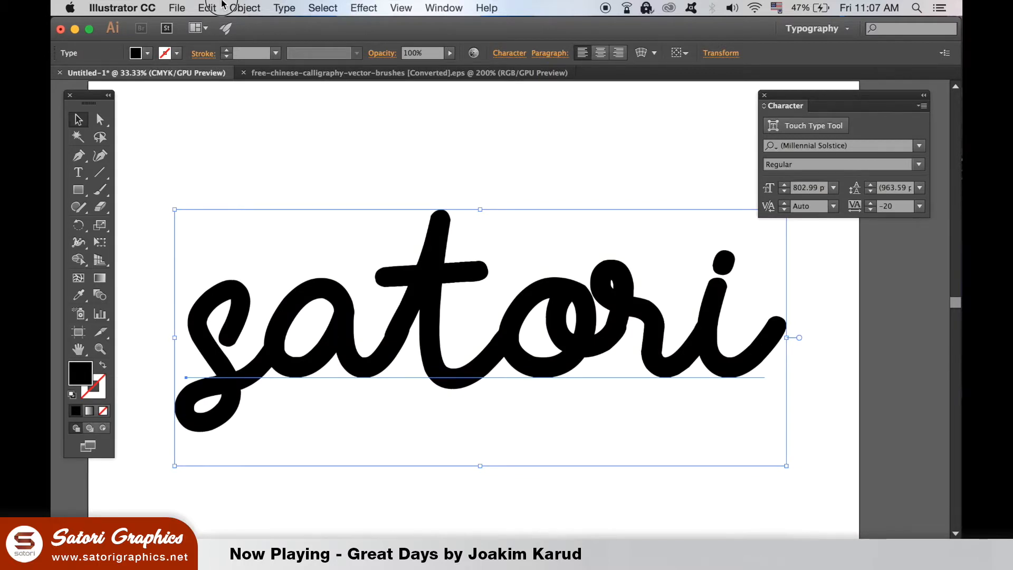
Convert the 'satori' text to outlines, deselect it and switch to the calligraphy brushes document
left_click(284, 7)
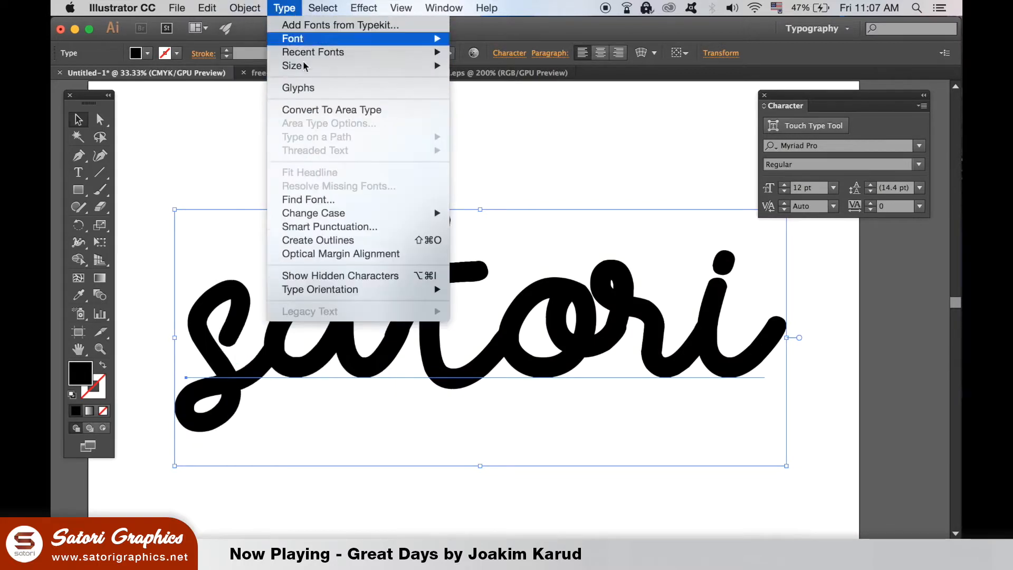
mouse_move(339, 240)
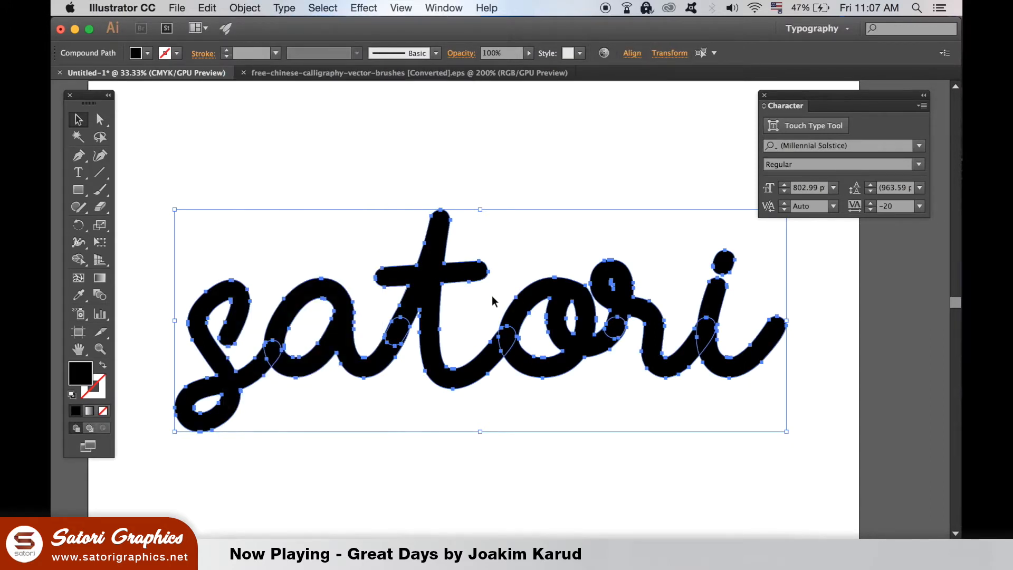
left_click(549, 224)
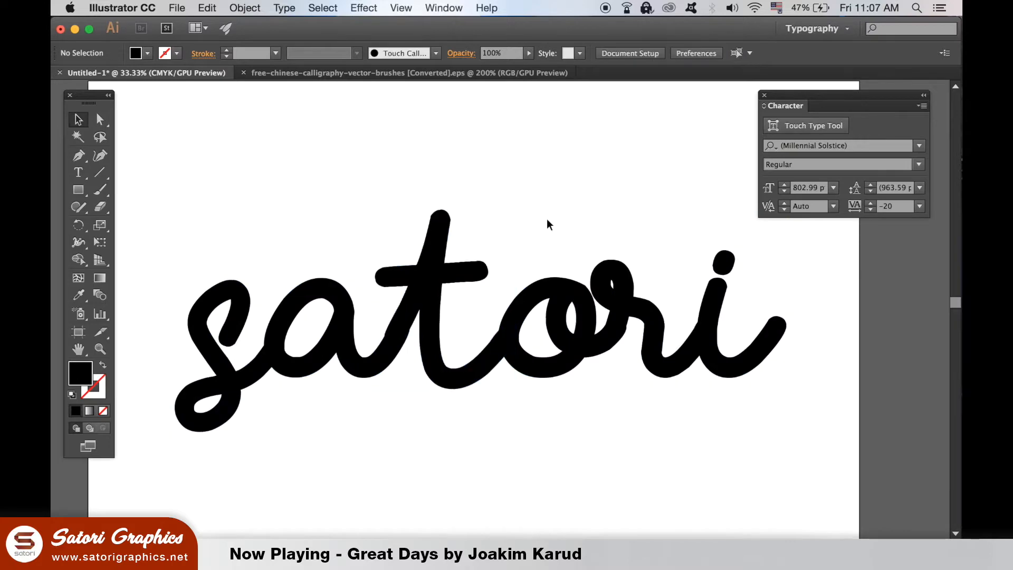
left_click(401, 73)
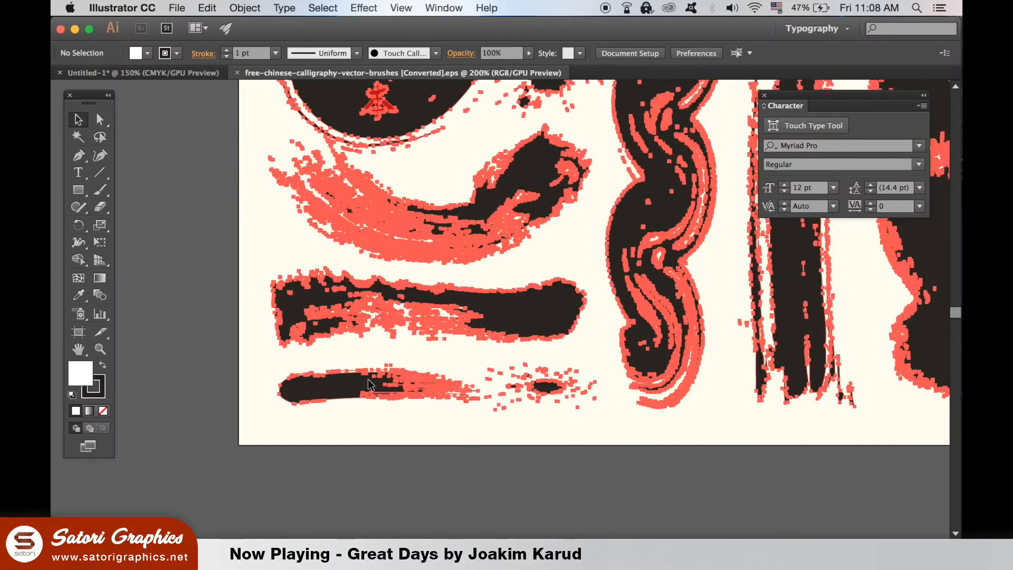
Ungroup the calligraphy brush artwork and copy the thin tapered bottom brushstroke
left_click(244, 7)
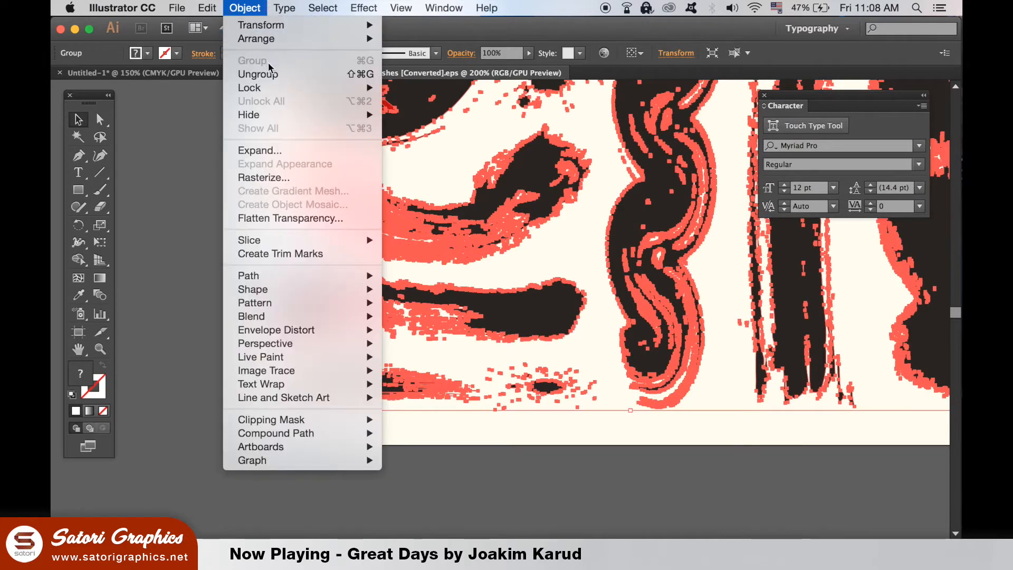
mouse_move(258, 74)
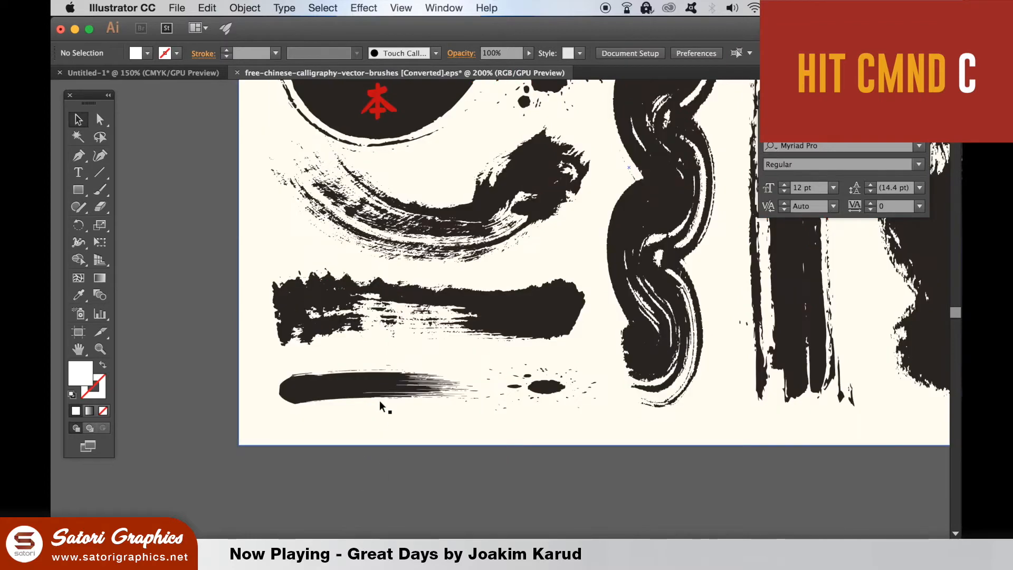
left_click(355, 388)
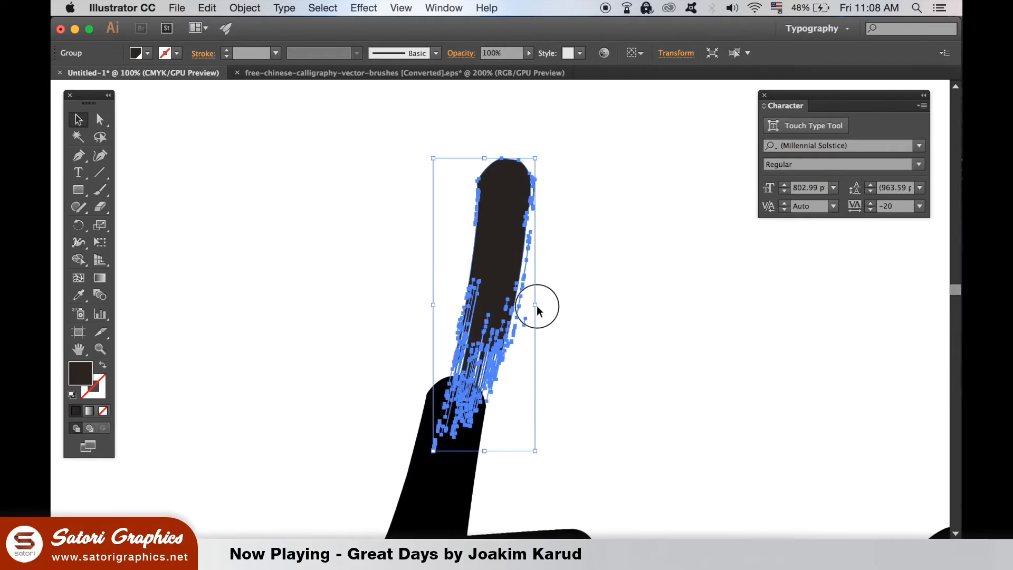
Stretch the pasted brushstroke over the top of the t and bring up the Pathfinder panel
left_click_drag(536, 305, 552, 162)
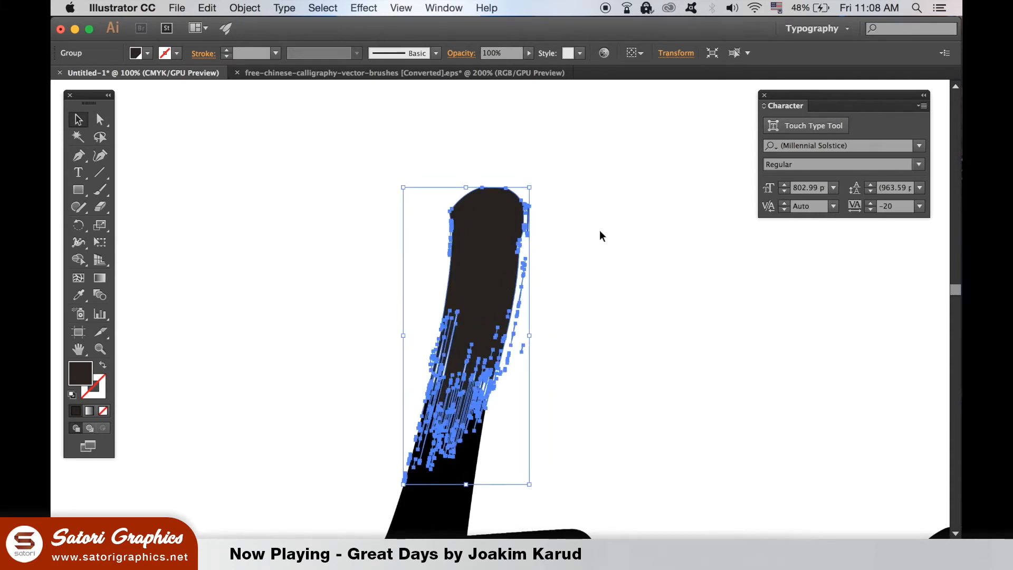
left_click(443, 7)
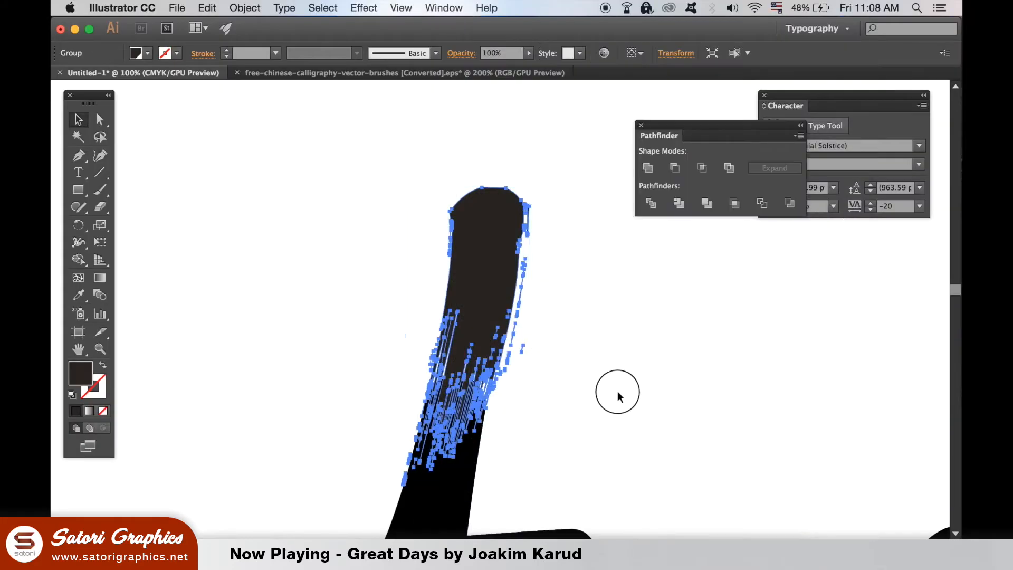
left_click(678, 203)
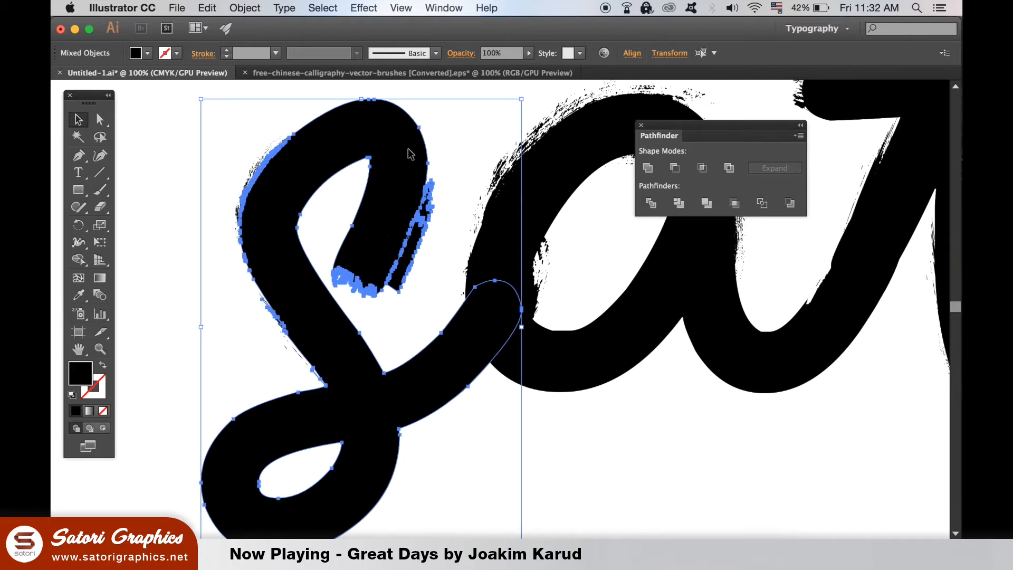
mouse_move(674, 168)
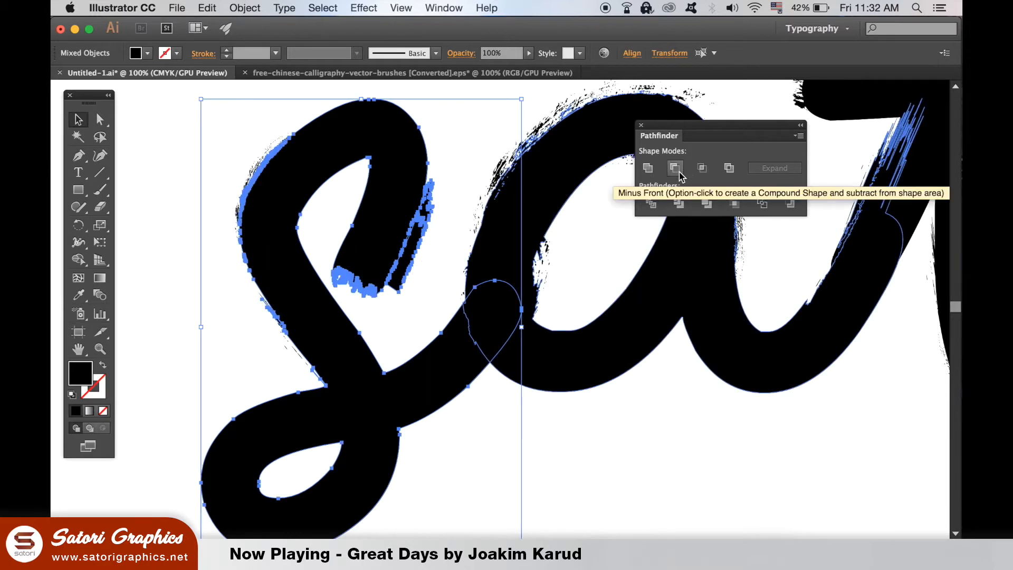
Subtract the brushstroke from the s with Minus Front, remove the leftover fragment and deselect
left_click(676, 168)
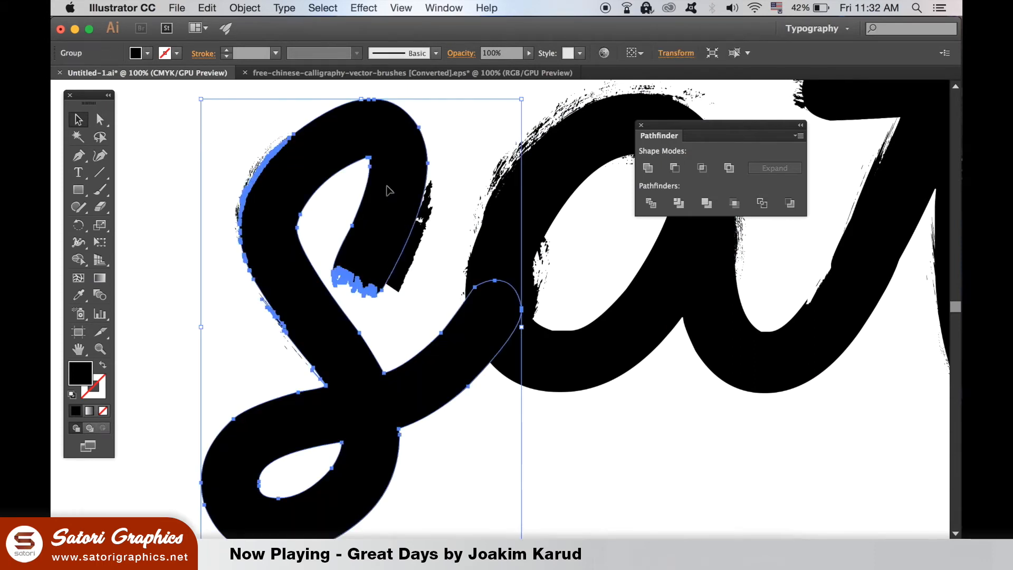
left_click(244, 7)
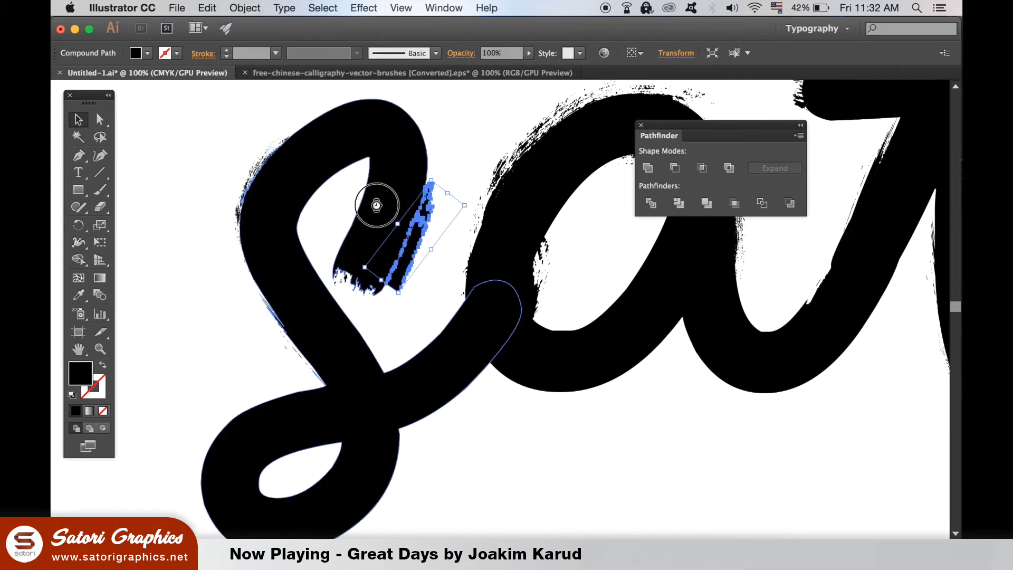
left_click(636, 417)
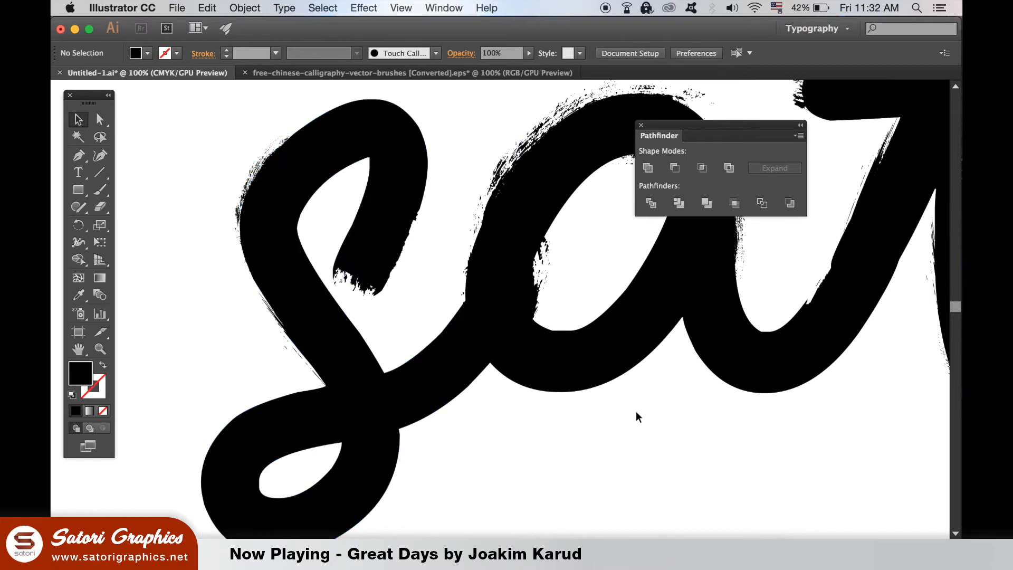
mouse_move(436, 226)
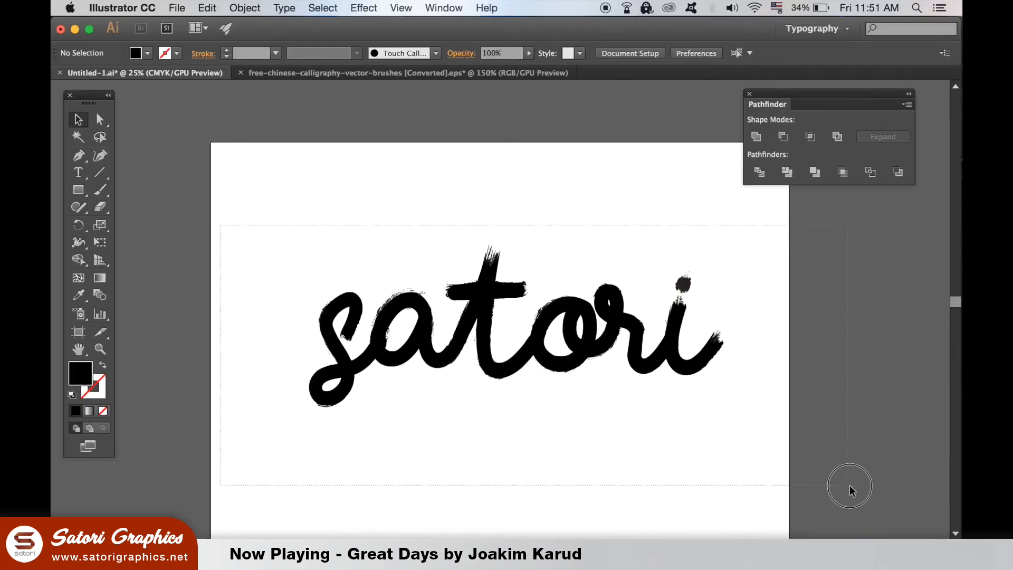
Merge all the letter and brushstroke pieces into one shape and load the Desaturated swatch library
left_click(756, 136)
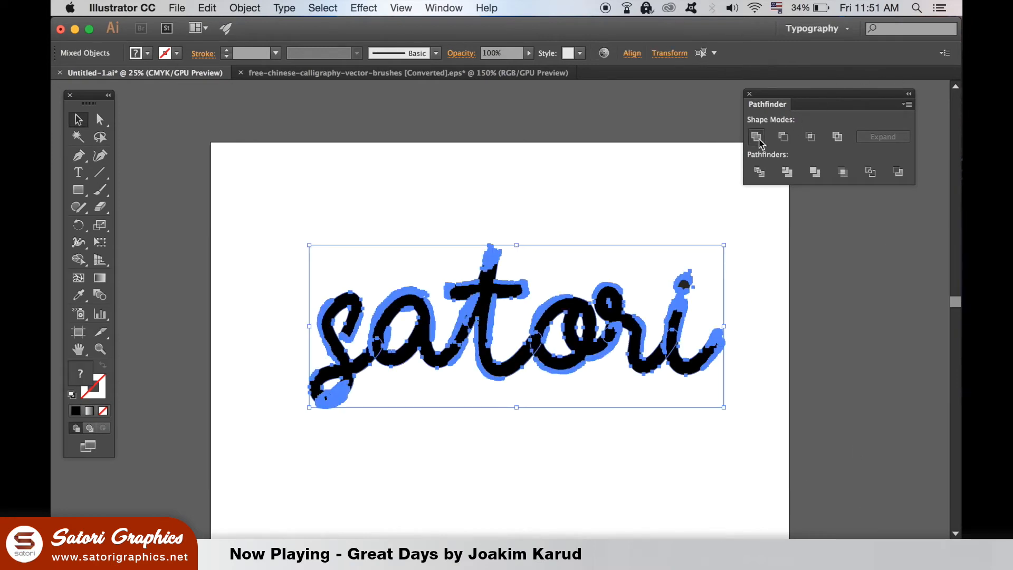
left_click(755, 136)
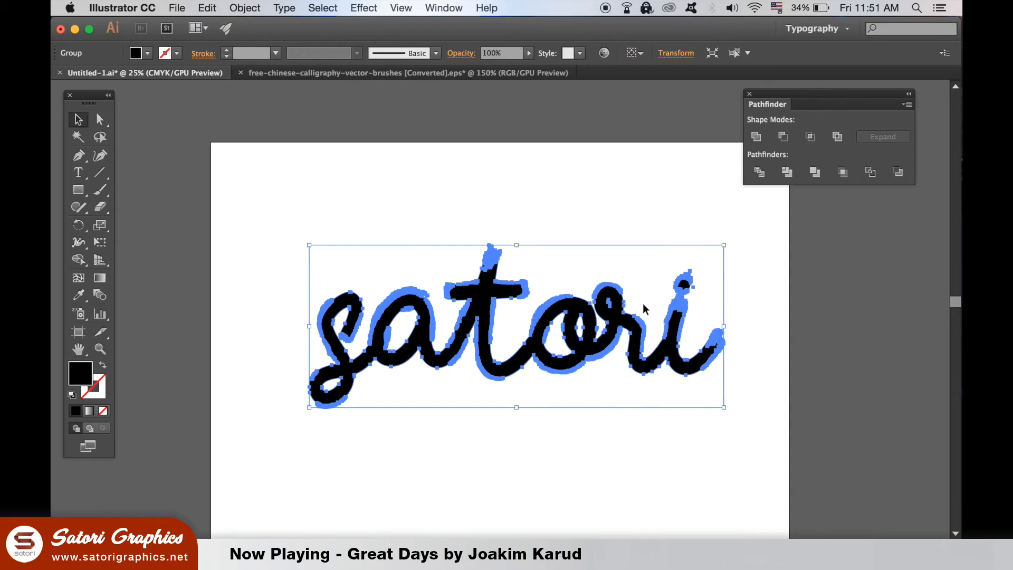
left_click(443, 8)
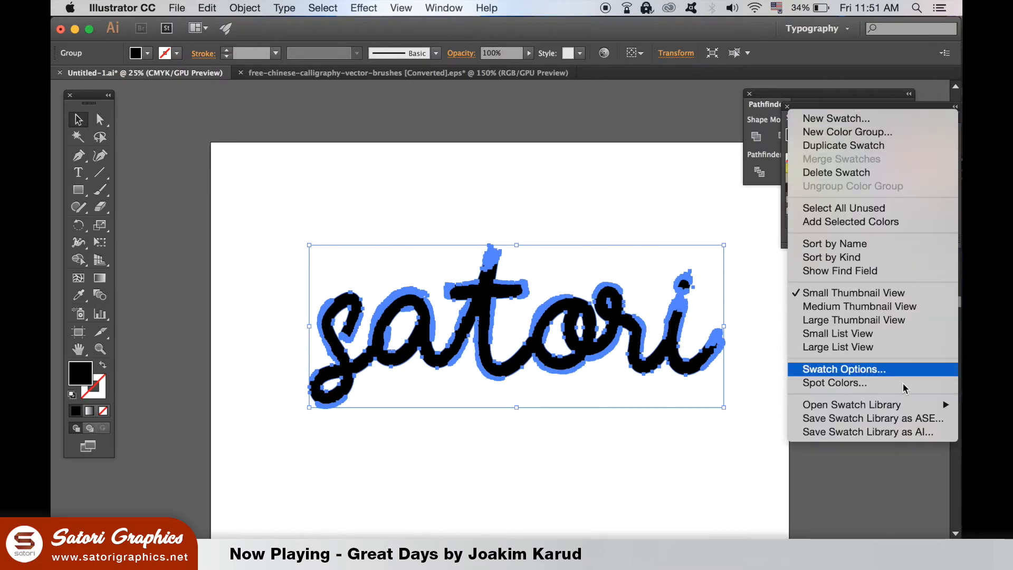
mouse_move(852, 404)
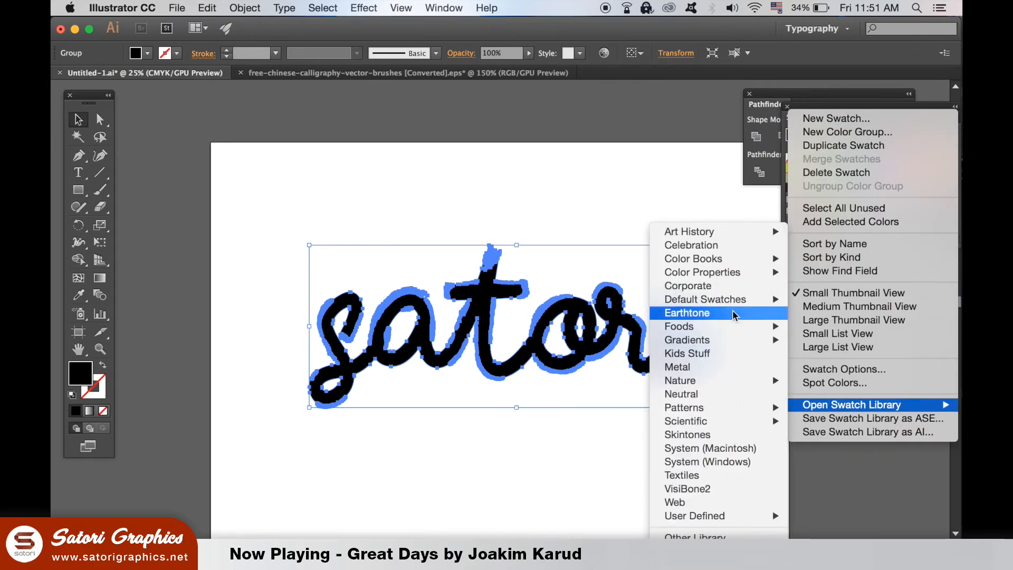
mouse_move(702, 273)
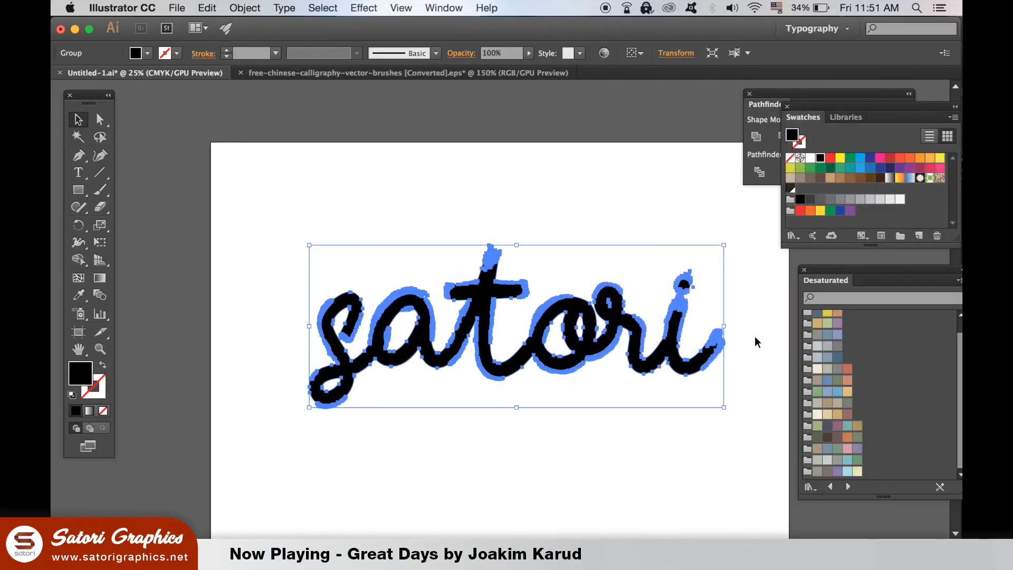
Fill the 'satori' lettering with a pale muted blue Desaturated swatch after trying a muted green
left_click(828, 323)
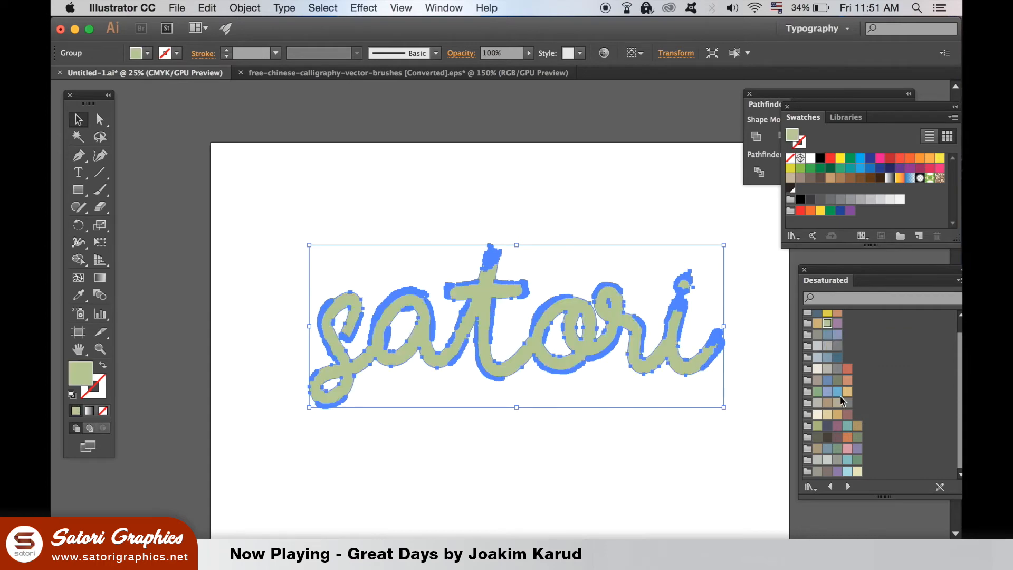
left_click(847, 464)
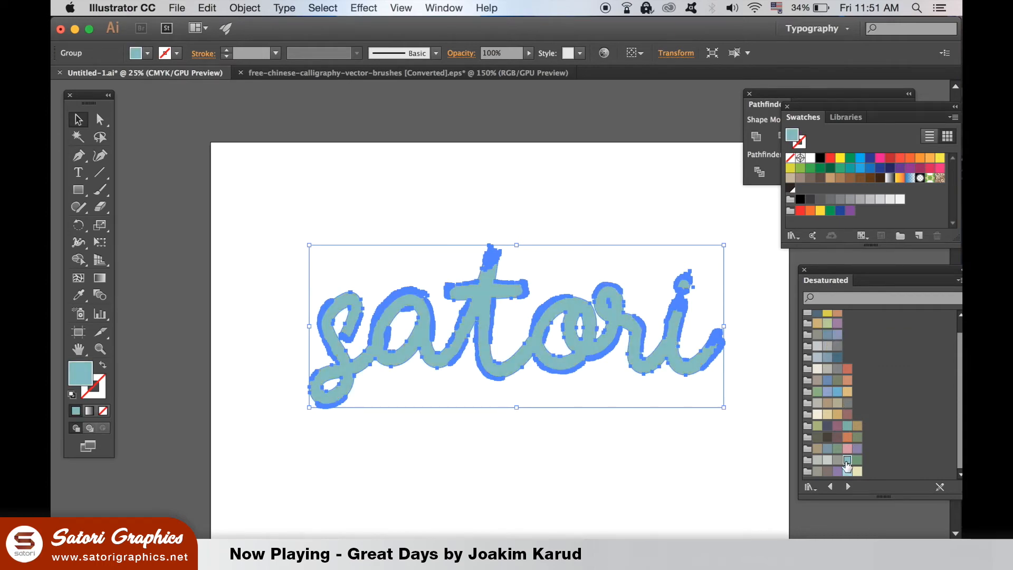
left_click(281, 177)
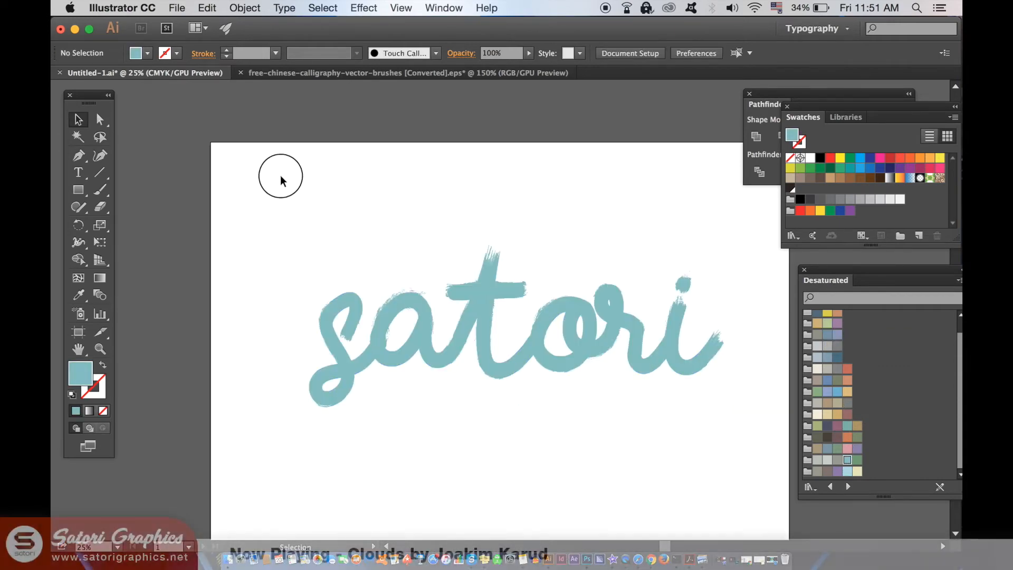
left_click(511, 326)
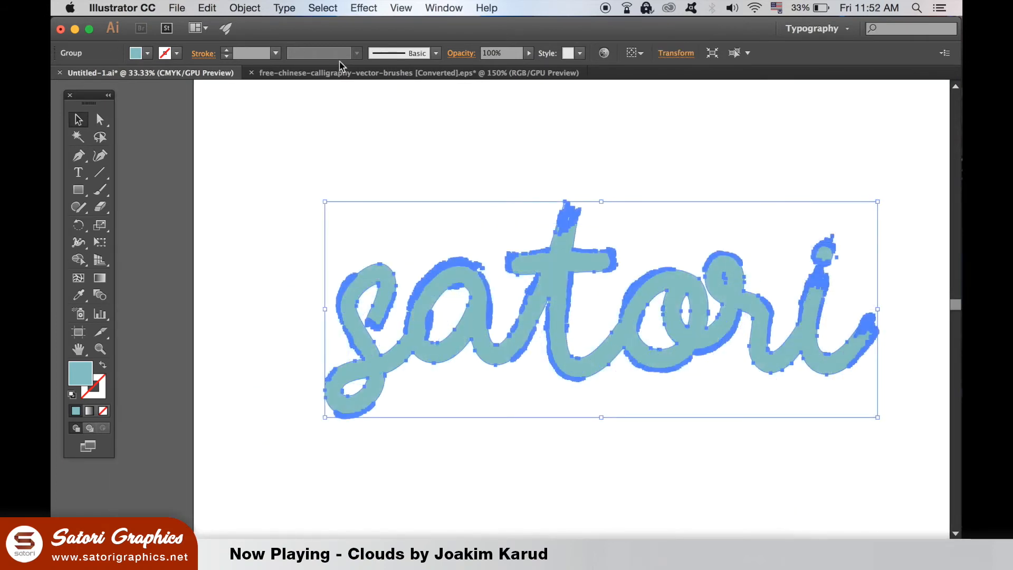
Lock the selected 'satori' lettering via Object > Lock > Selection
left_click(244, 7)
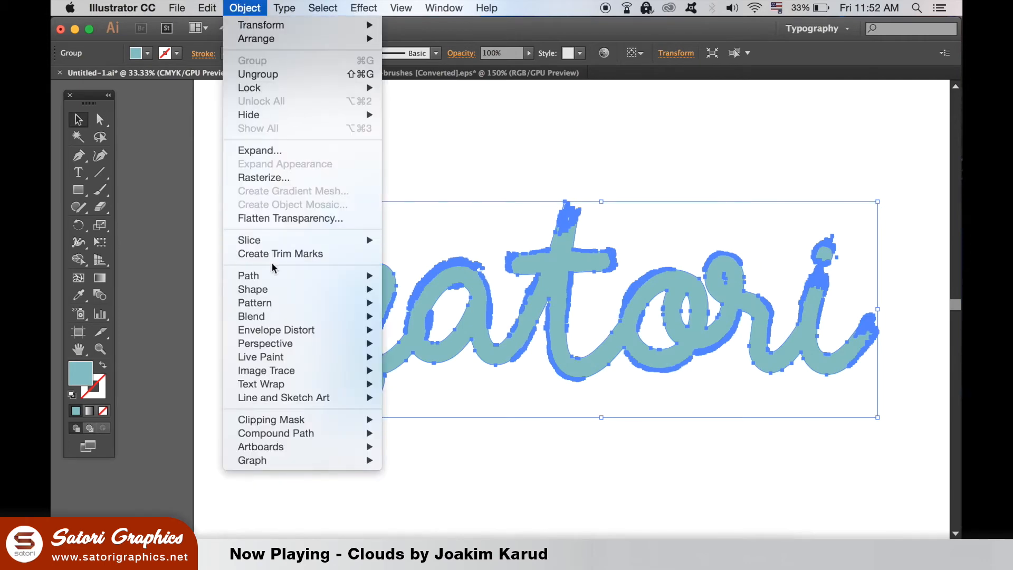
mouse_move(249, 87)
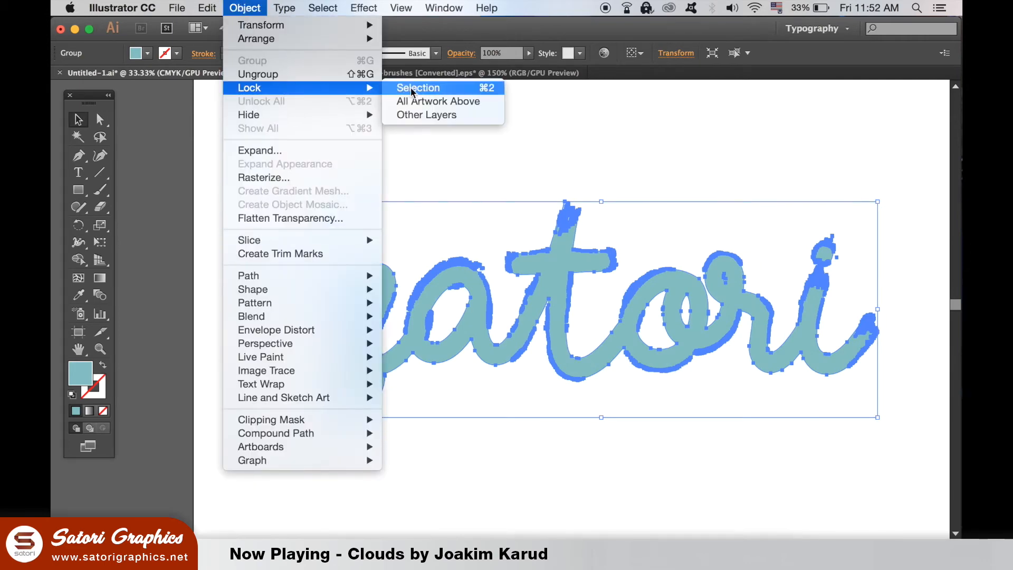
left_click(418, 88)
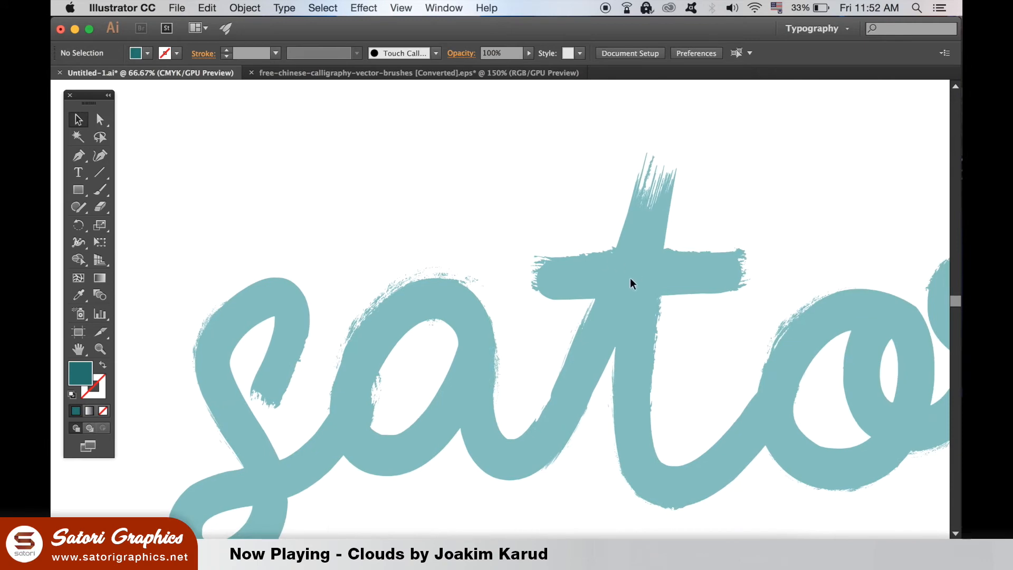
mouse_move(641, 267)
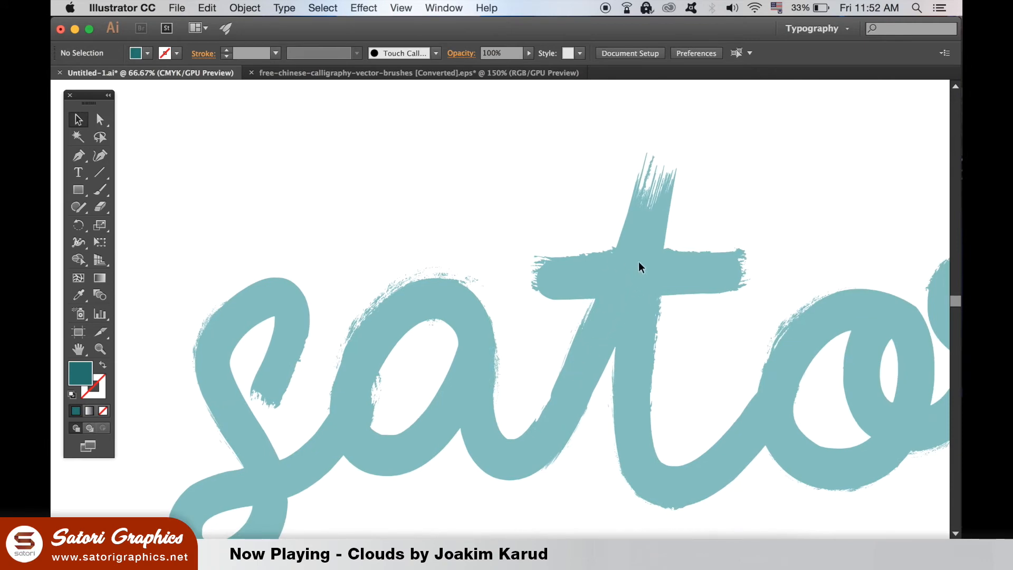
mouse_move(363, 85)
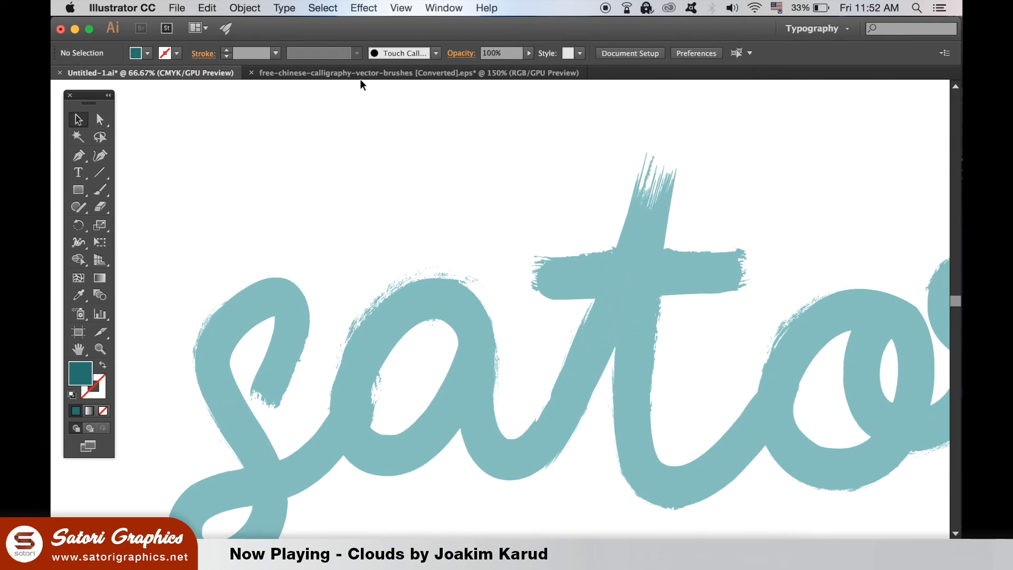
Paste a dark brush-texture shape from the calligraphy file and bring up the Pathfinder options
left_click(413, 73)
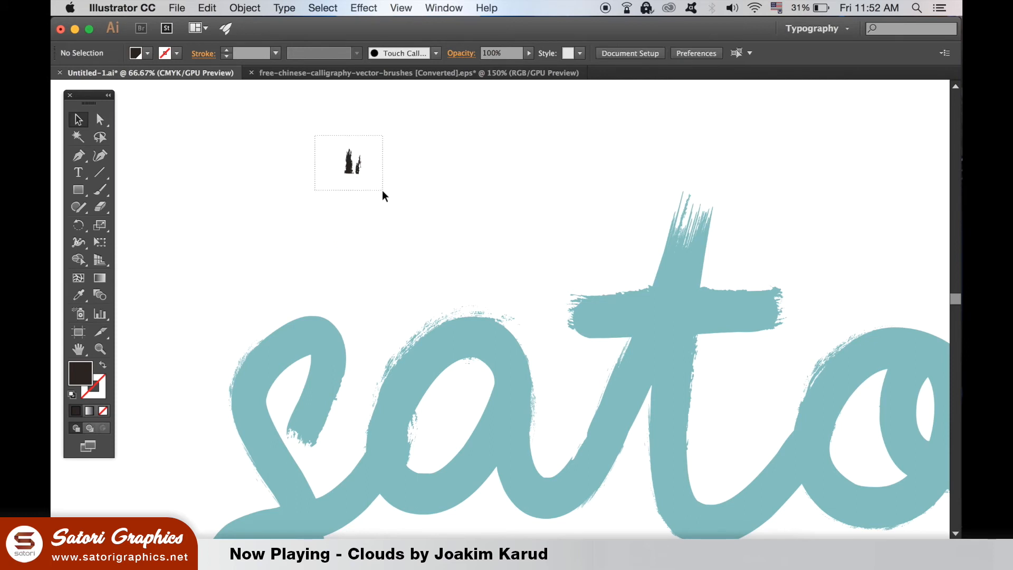
left_click(353, 162)
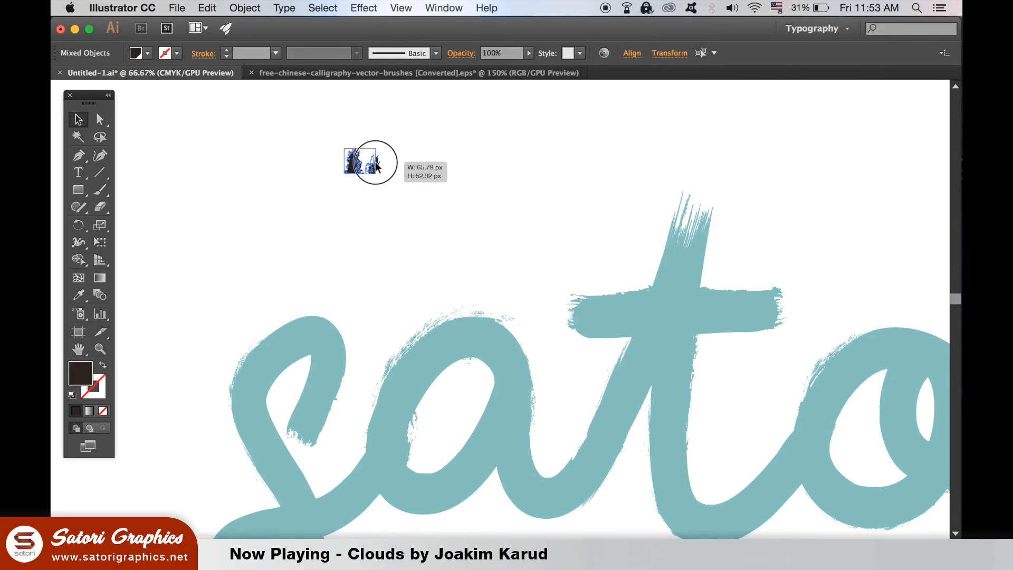
left_click(443, 7)
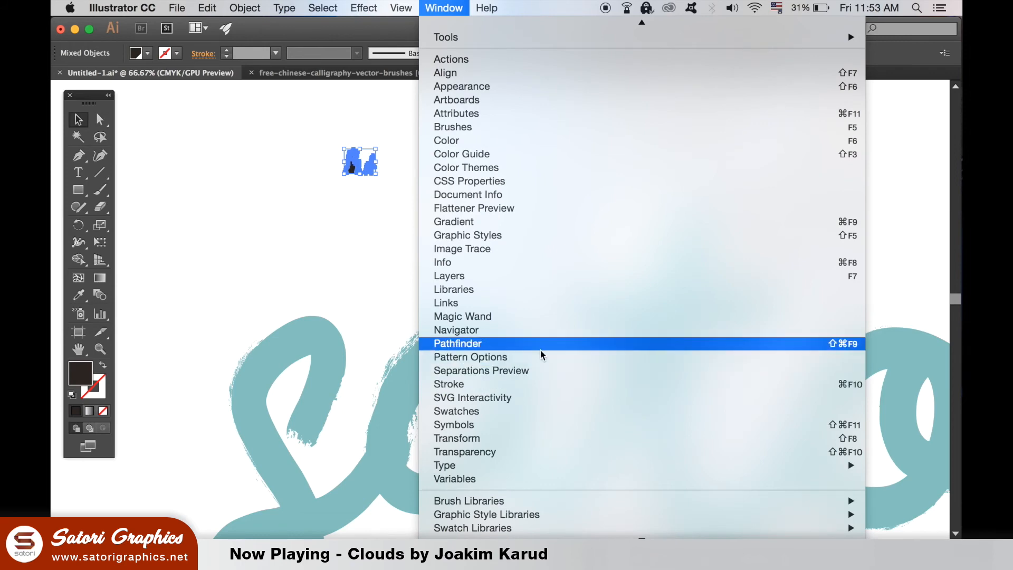
left_click(457, 343)
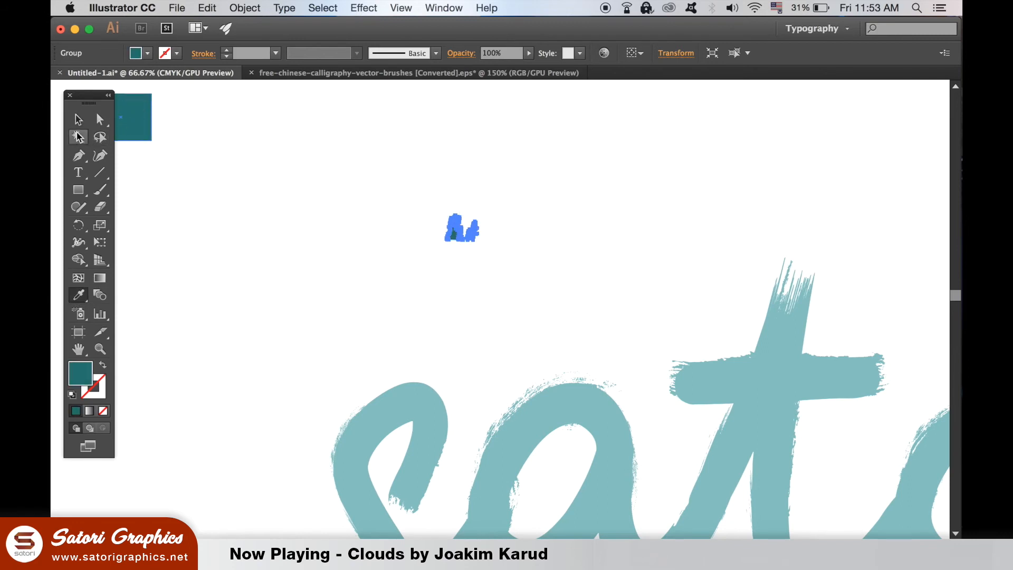
Rotate the dark texture shape into position on the t's stem below the crossbar
left_click_drag(466, 232, 410, 244)
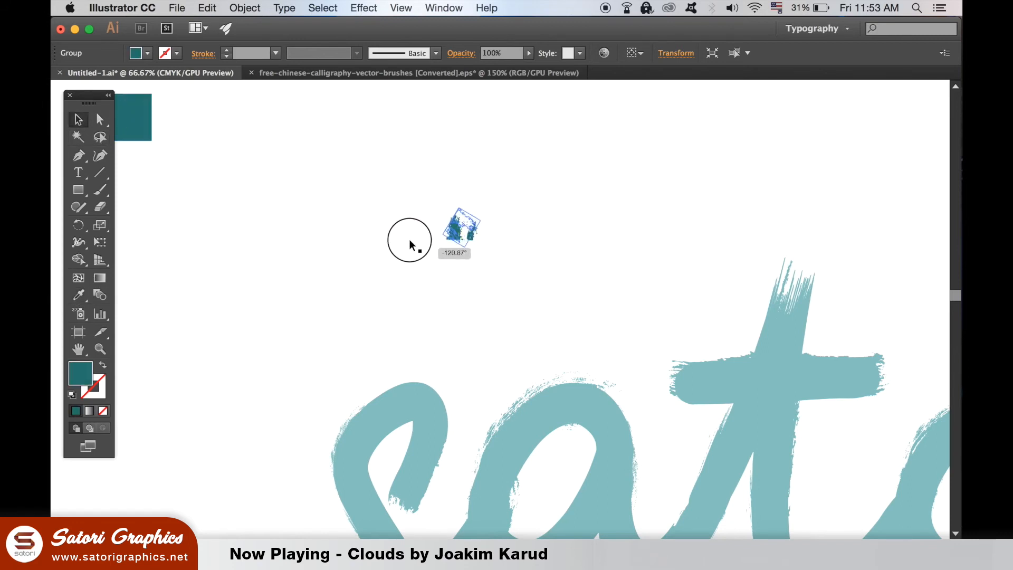
left_click_drag(410, 244, 484, 237)
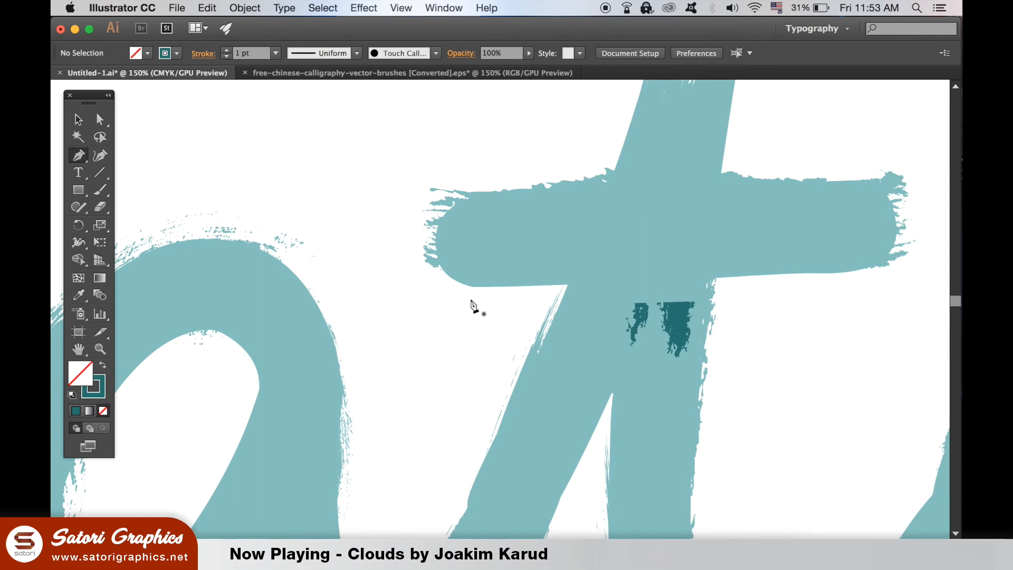
mouse_move(568, 291)
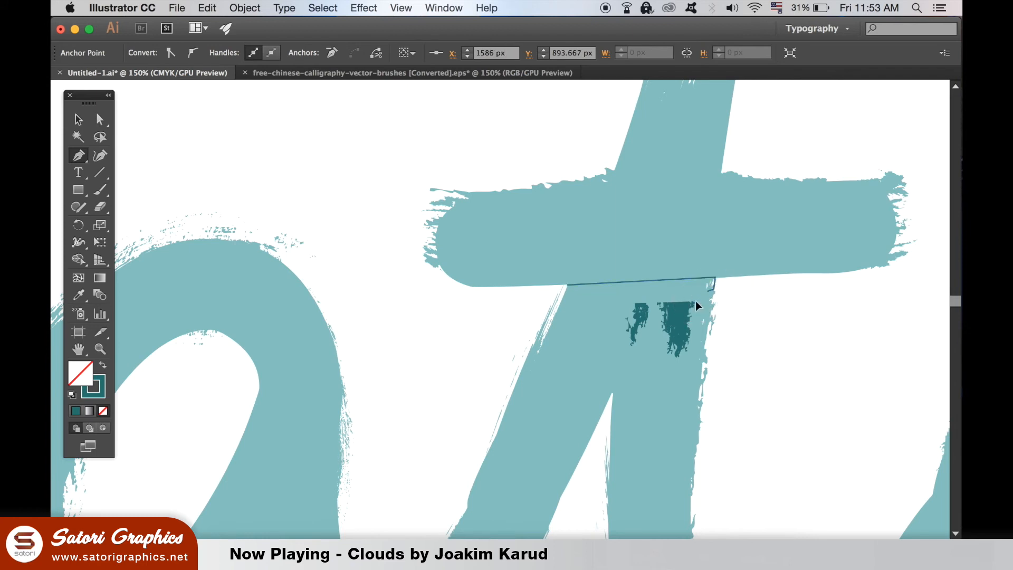
Curve the pen-drawn shadow path along the underside of the t's crossbar
left_click_drag(697, 307, 649, 314)
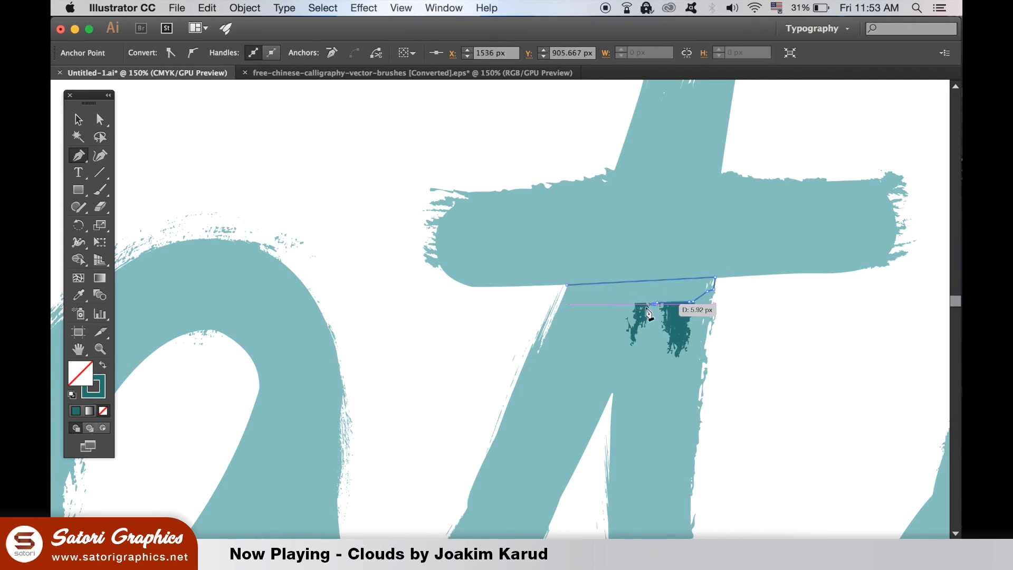